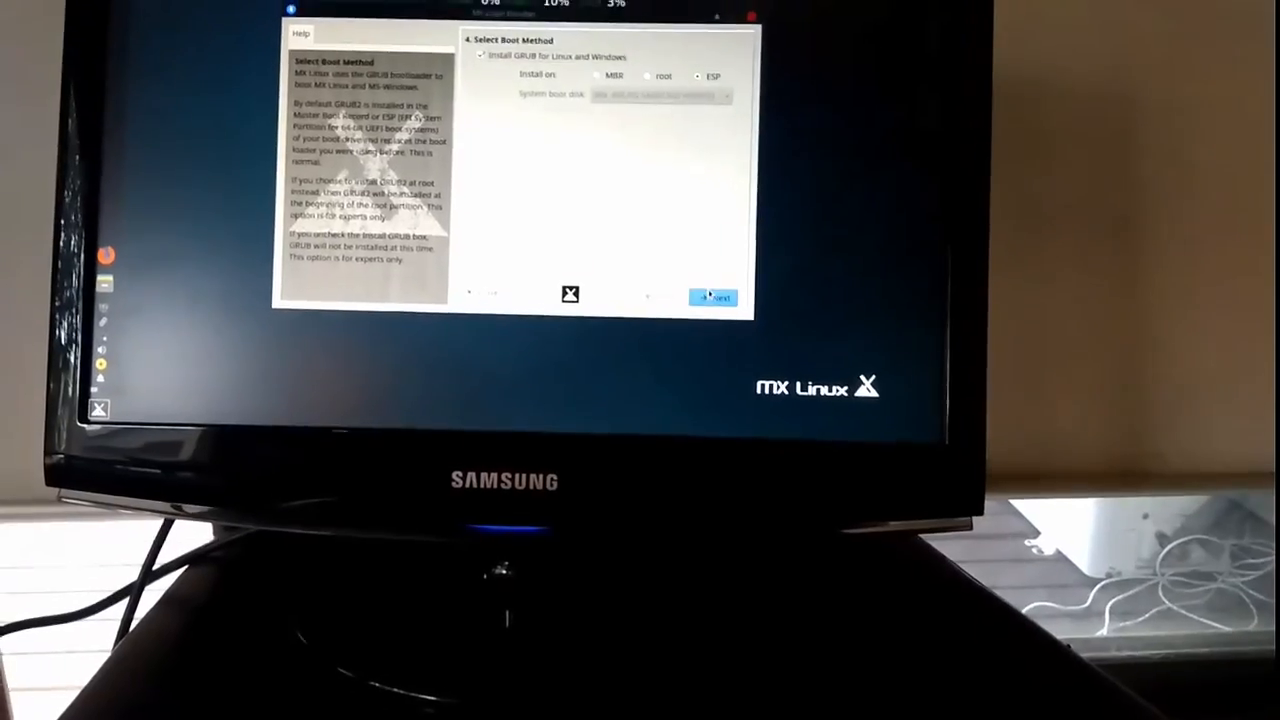
Keep GRUB installed on the ESP and confirm installing the bootloader
{"action": "left_click", "coordinate": [712, 296]}
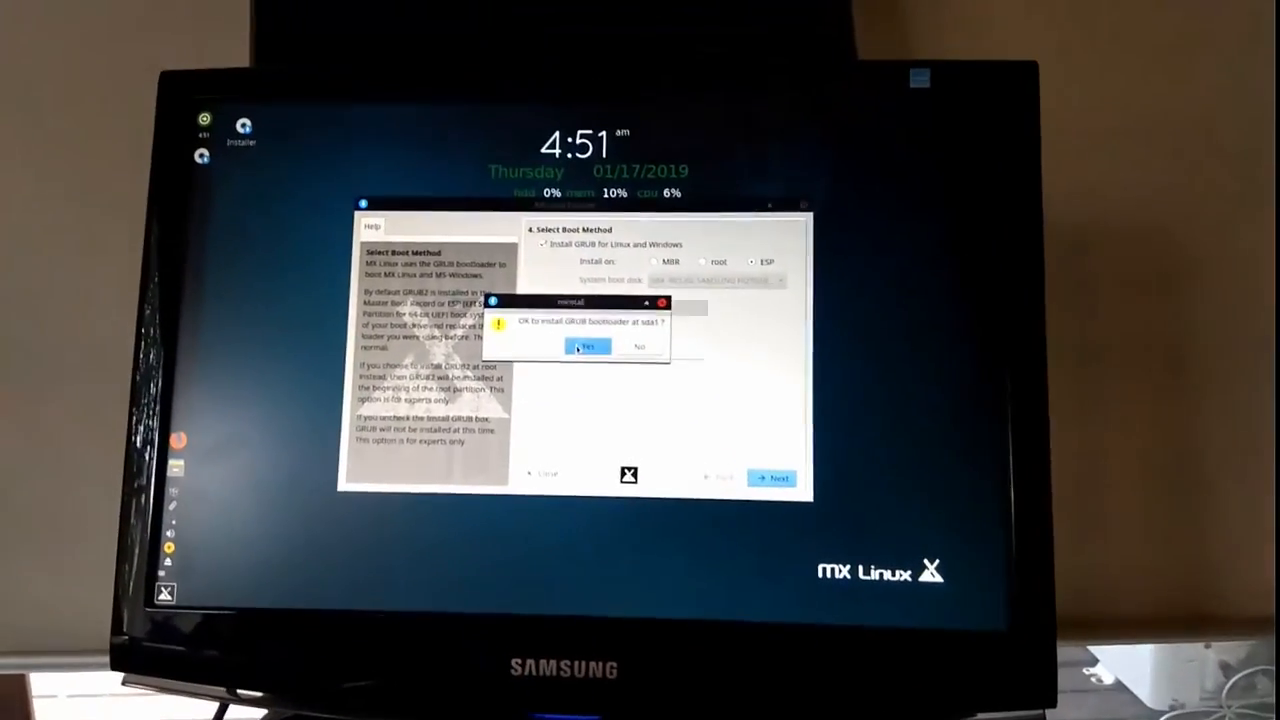
{"action": "left_click", "coordinate": [588, 346]}
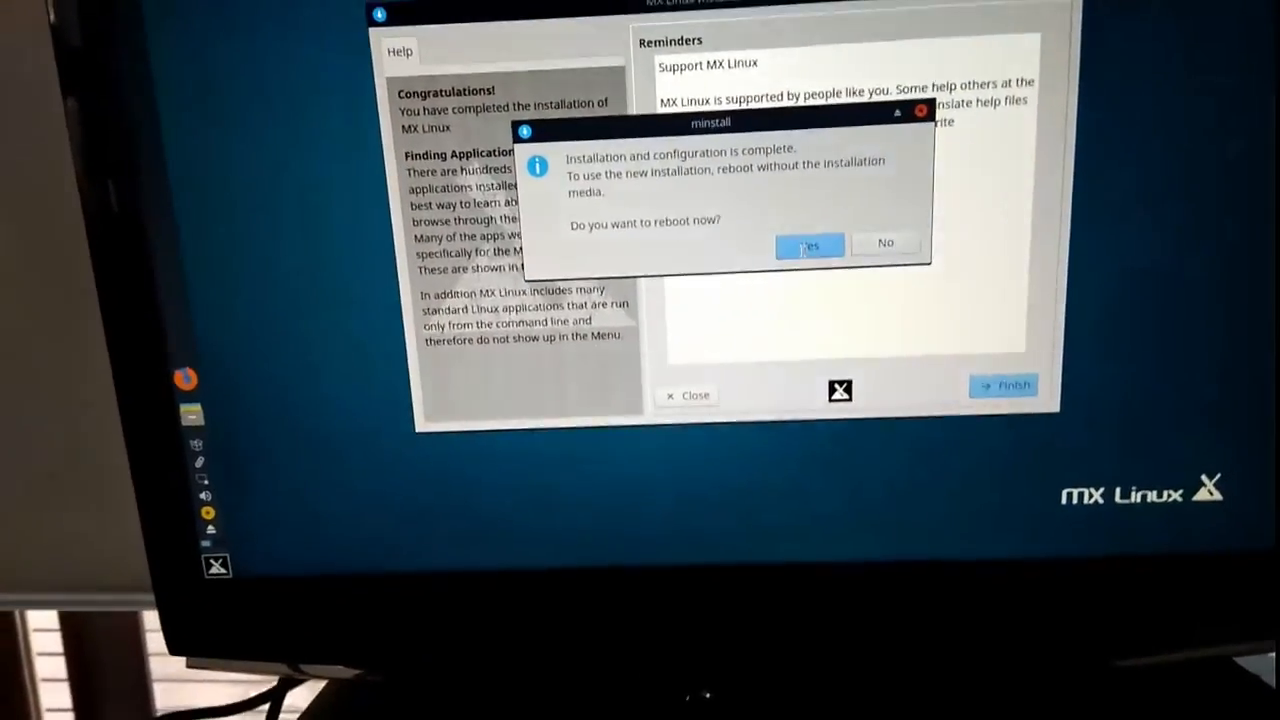
Accept the prompt to reboot now, shutting down the live session
{"action": "left_click", "coordinate": [807, 244]}
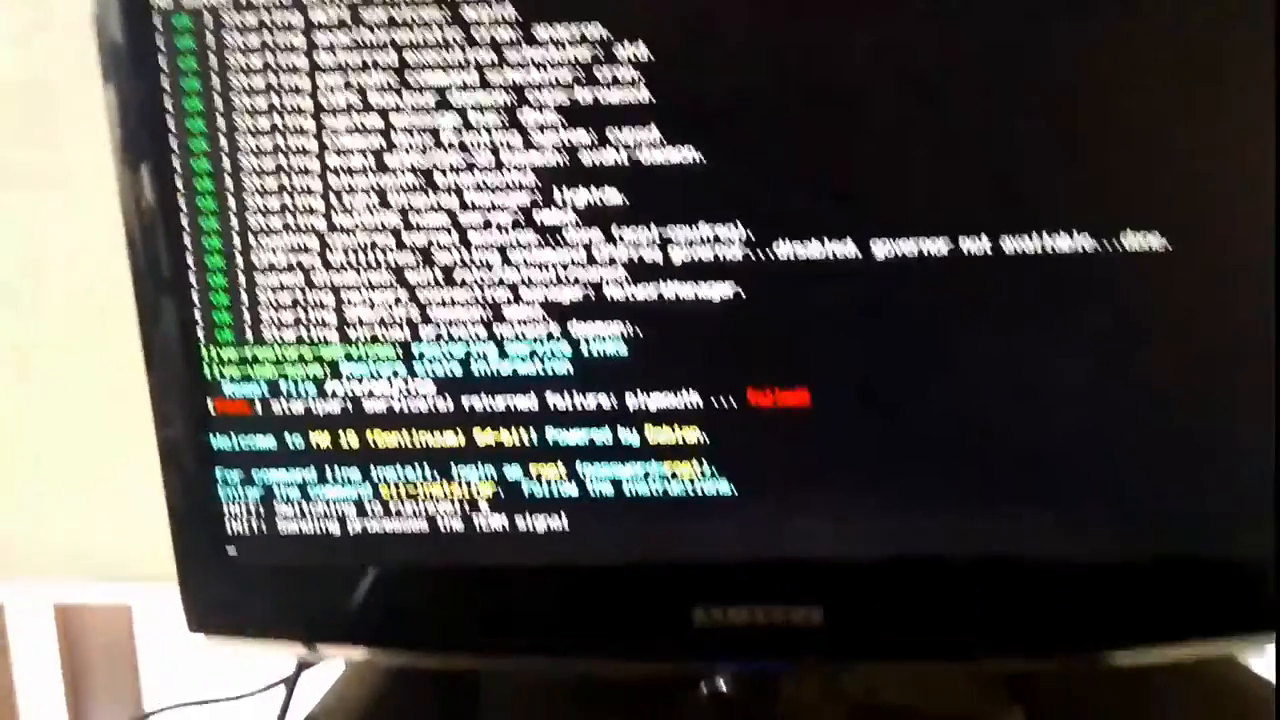